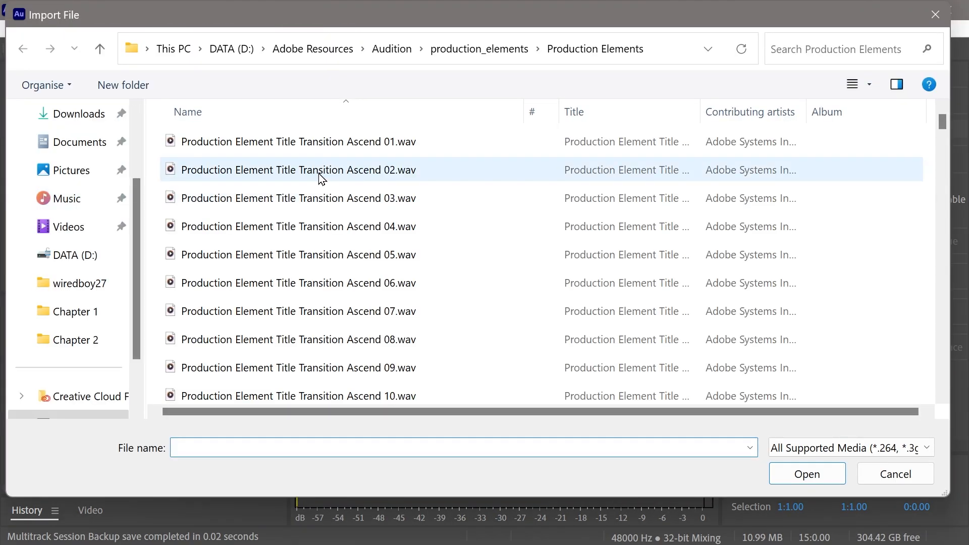
Import Production Element Title Transition Ascend 01.wav and insert it into Untitled Session 3 on Track 1
click(594, 49)
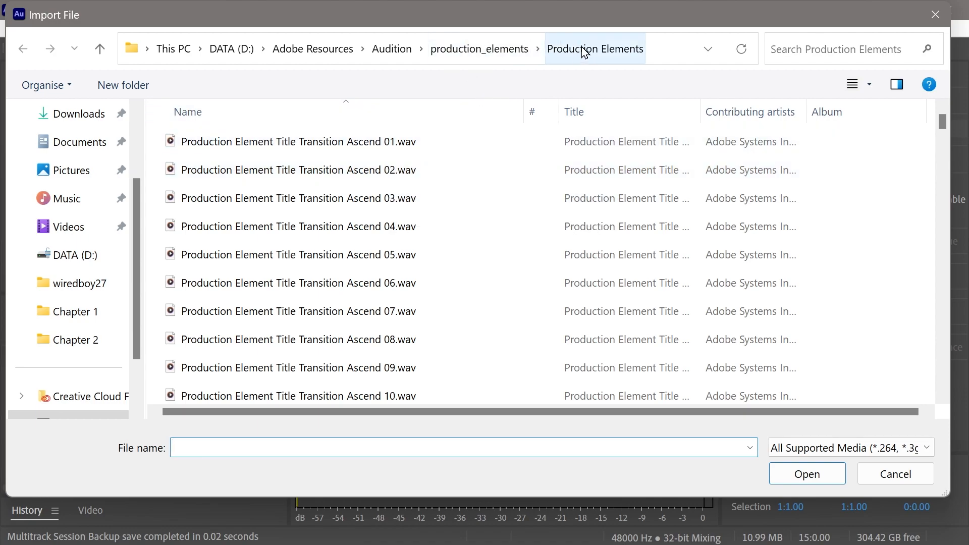
click(297, 141)
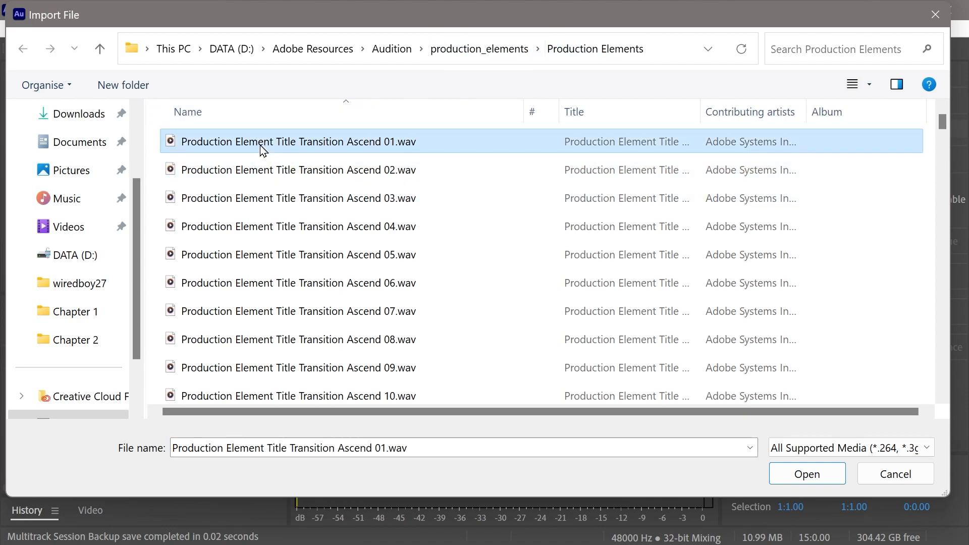
click(807, 474)
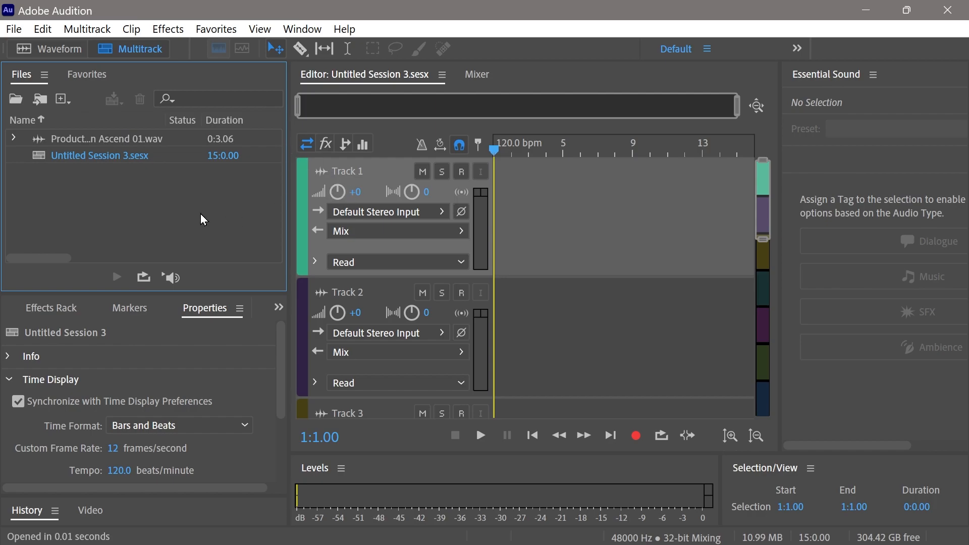
right_click(105, 139)
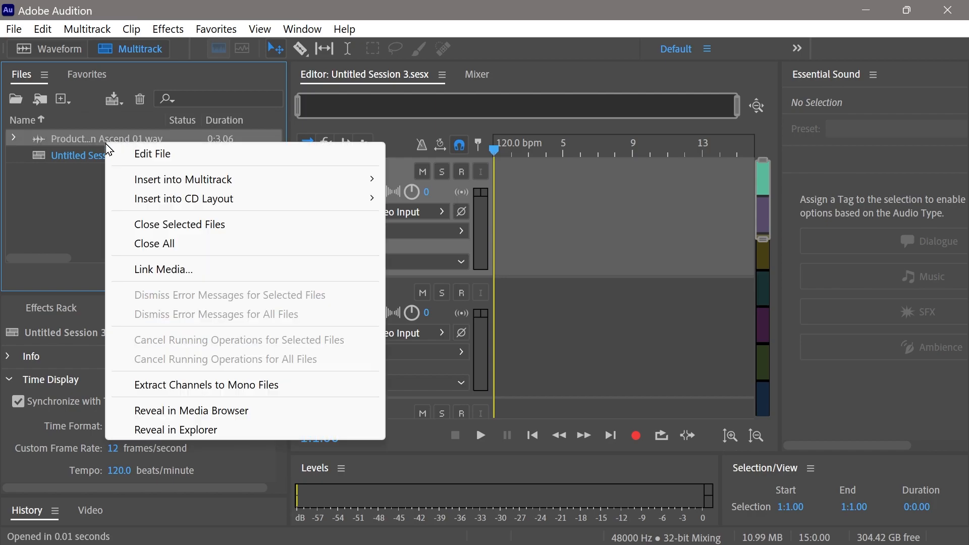
mouse_move(183, 179)
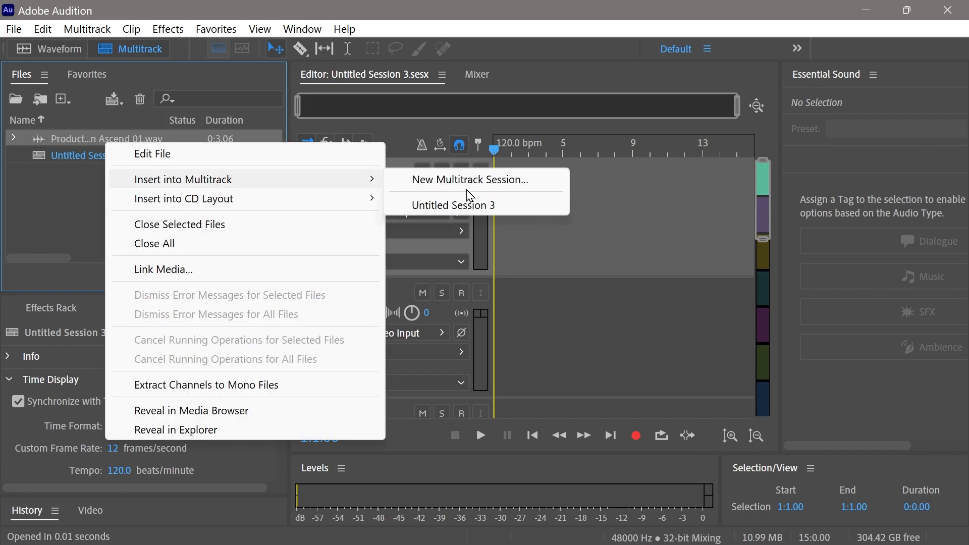
click(453, 205)
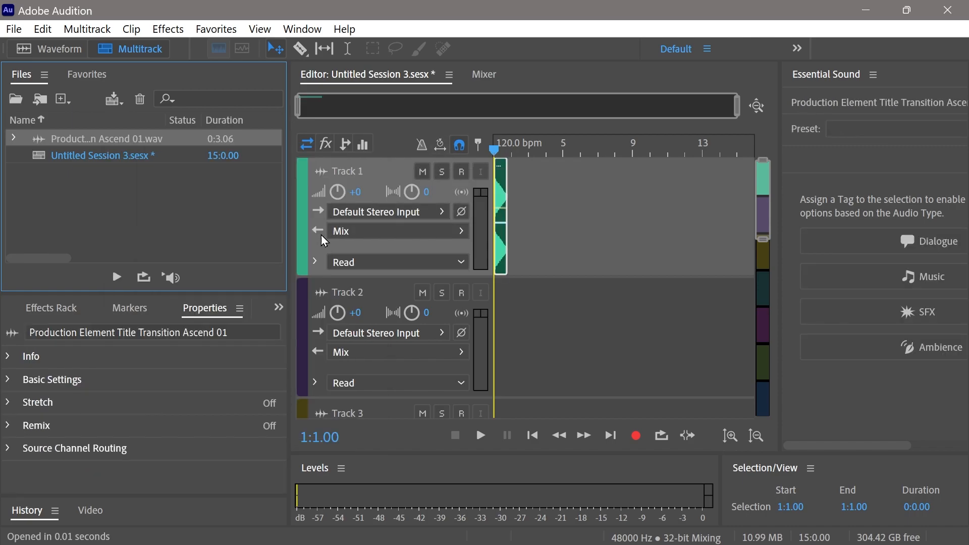
mouse_move(226, 59)
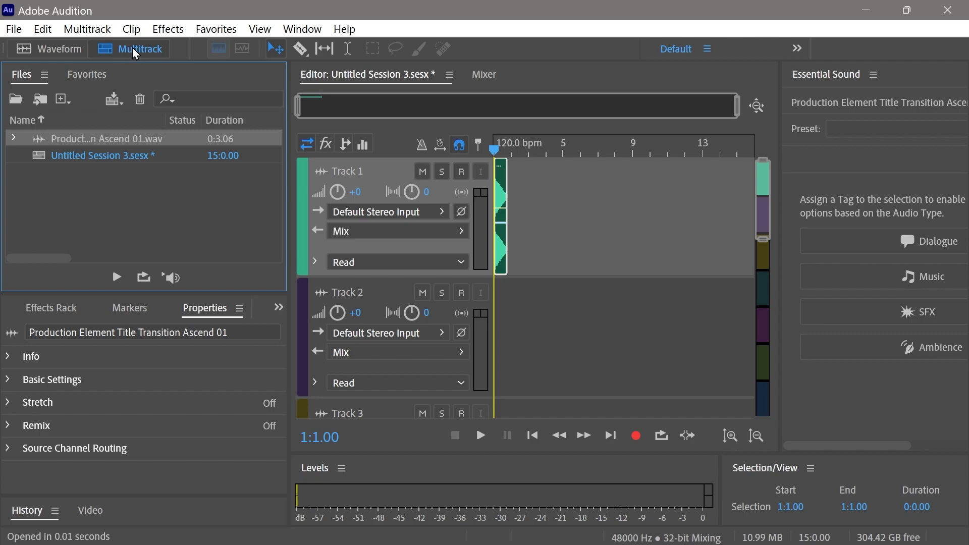
mouse_move(37, 57)
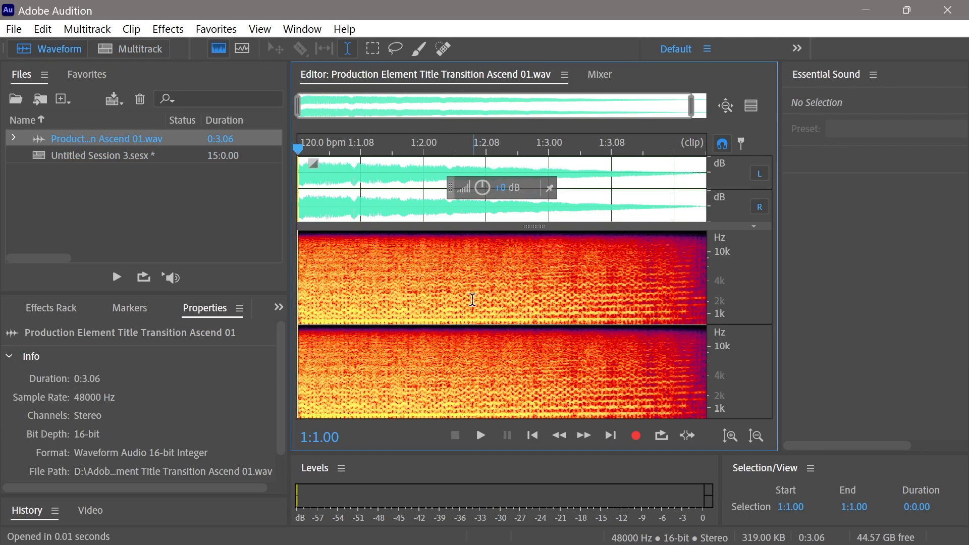
mouse_move(460, 168)
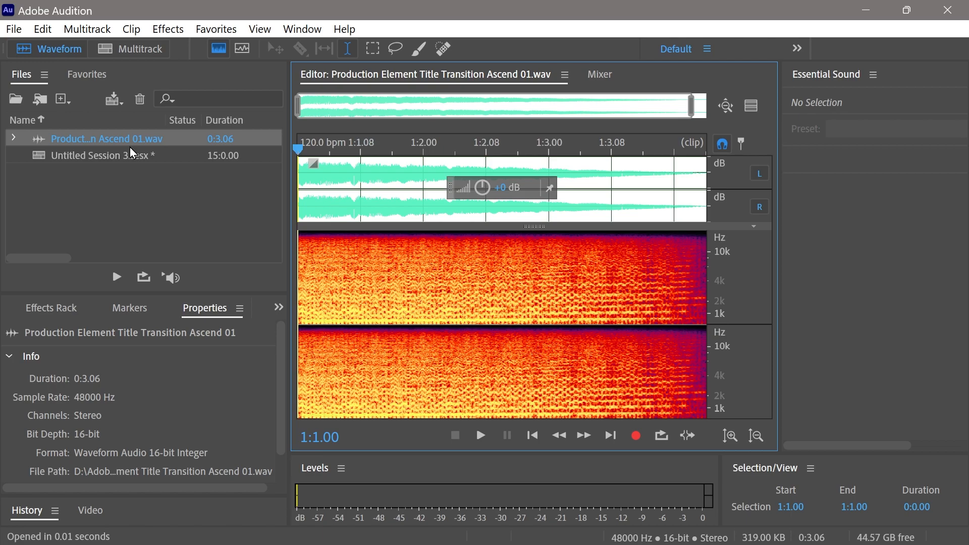
mouse_move(140, 48)
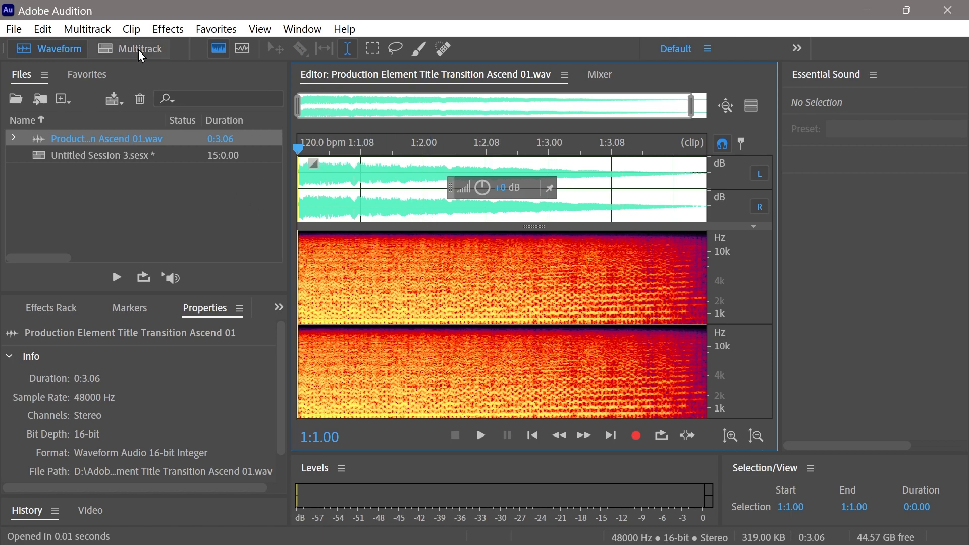
Copy Unique the Track 1 clip to bar 7 and open the 01_1.wav copy in the Waveform editor
click(130, 49)
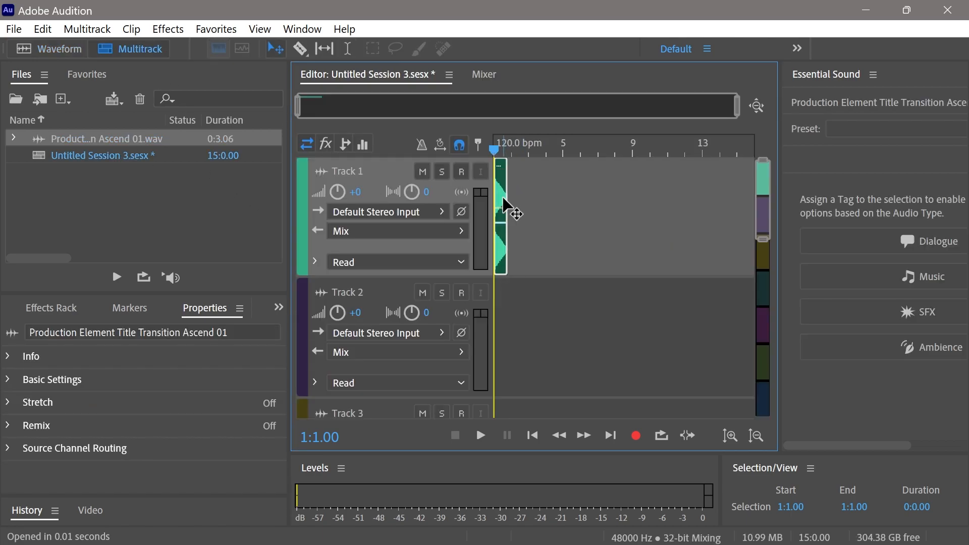
mouse_move(504, 203)
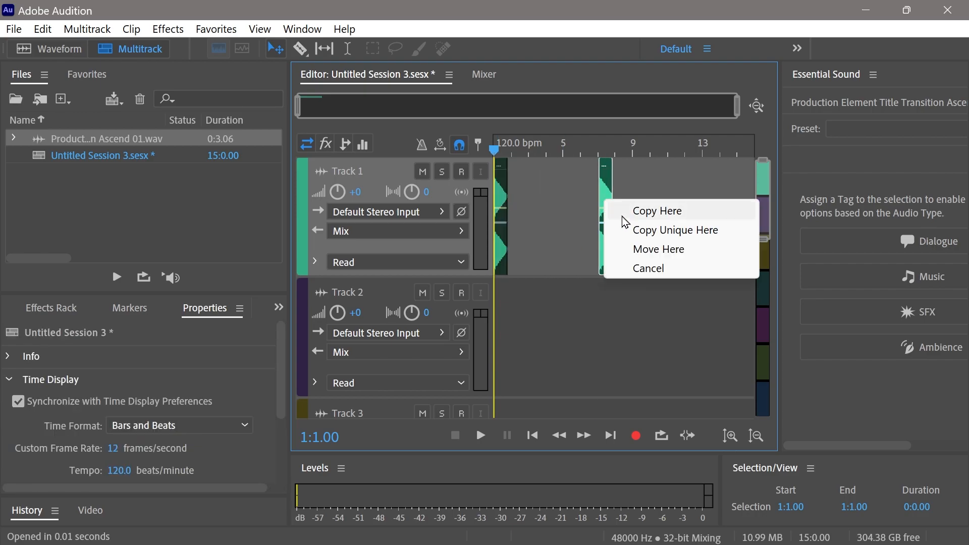
click(659, 210)
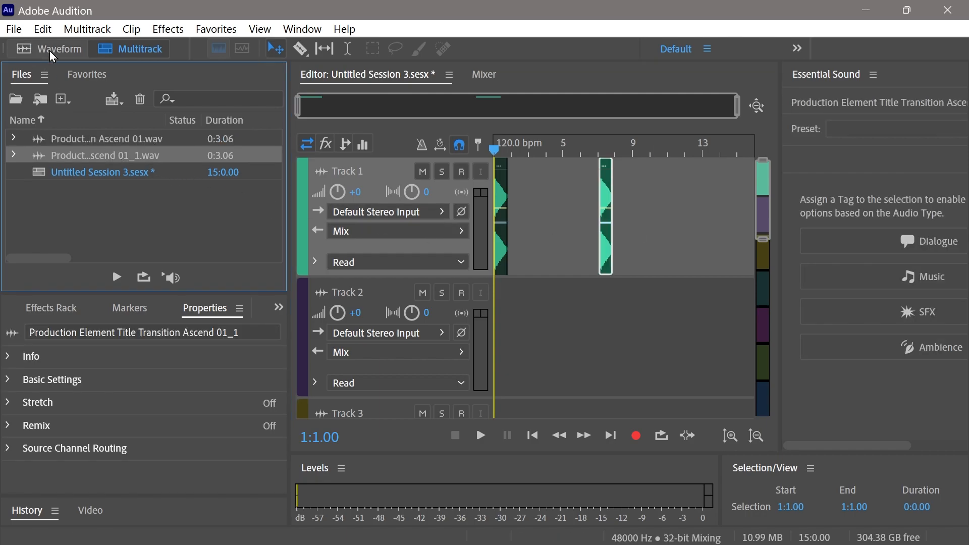
double_click(104, 156)
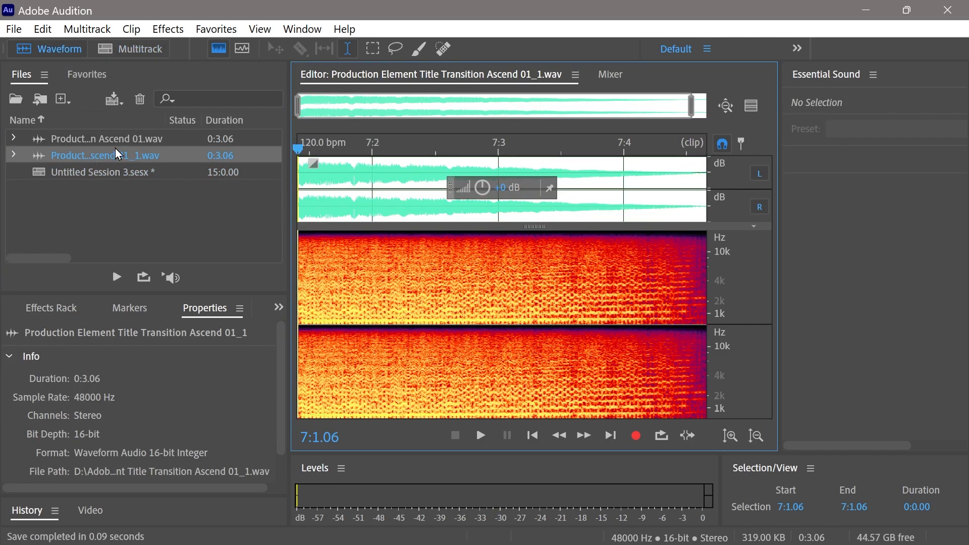
mouse_move(96, 141)
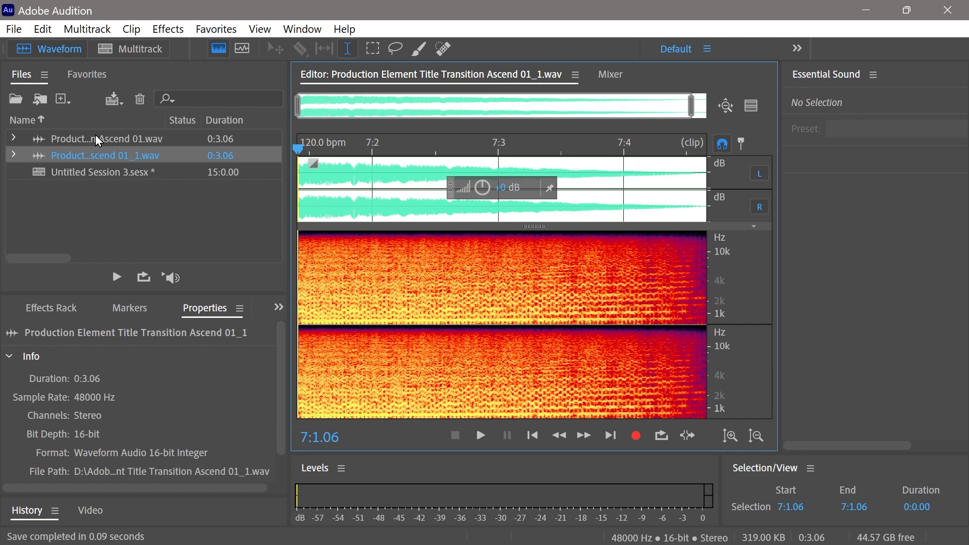
Match the Track 1 clip's loudness to ITU-R BS.1770-3 at -23 LUFS and play back the quieter result
click(129, 48)
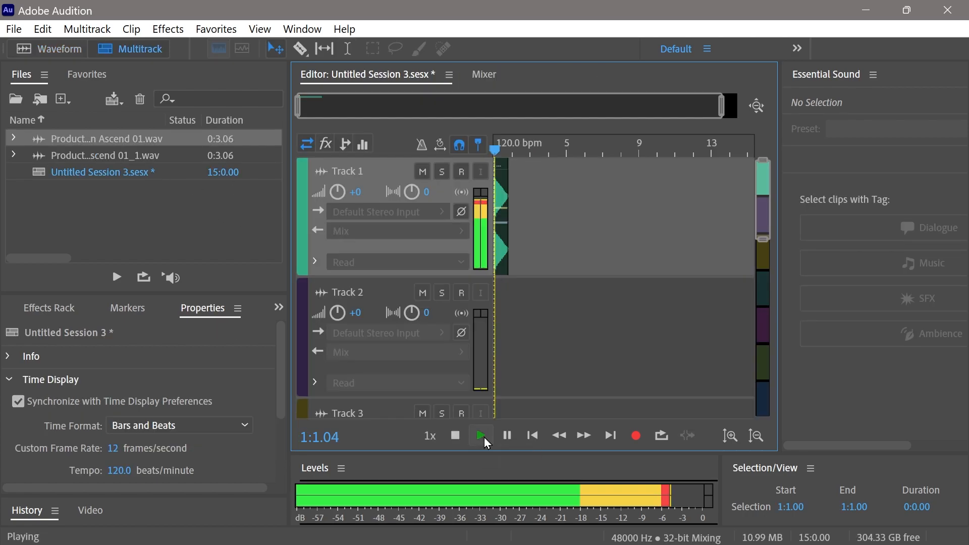
click(454, 436)
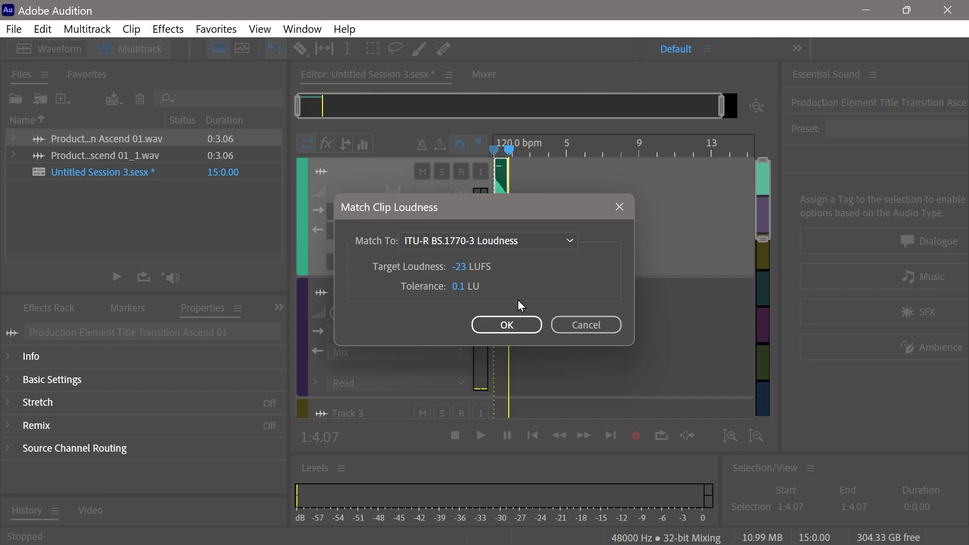
click(506, 324)
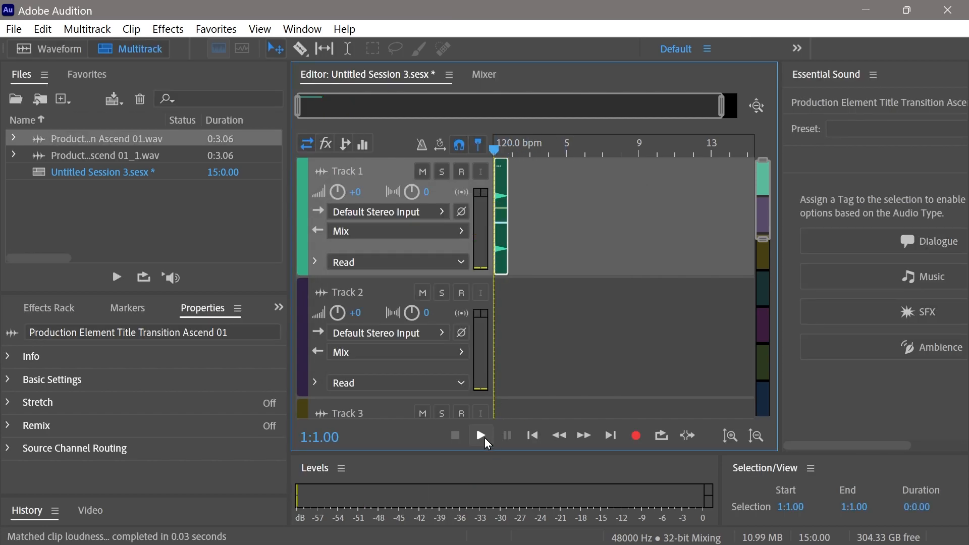
click(480, 436)
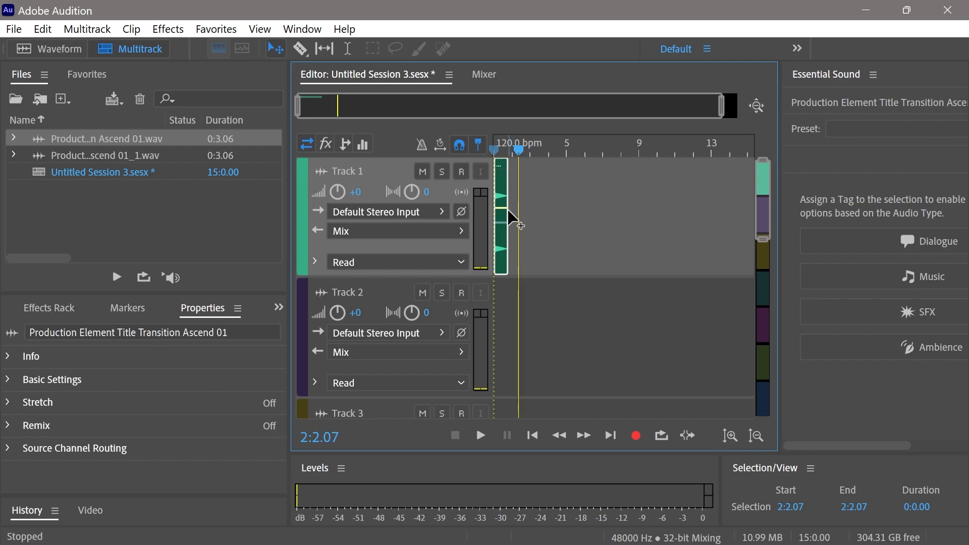
mouse_move(510, 212)
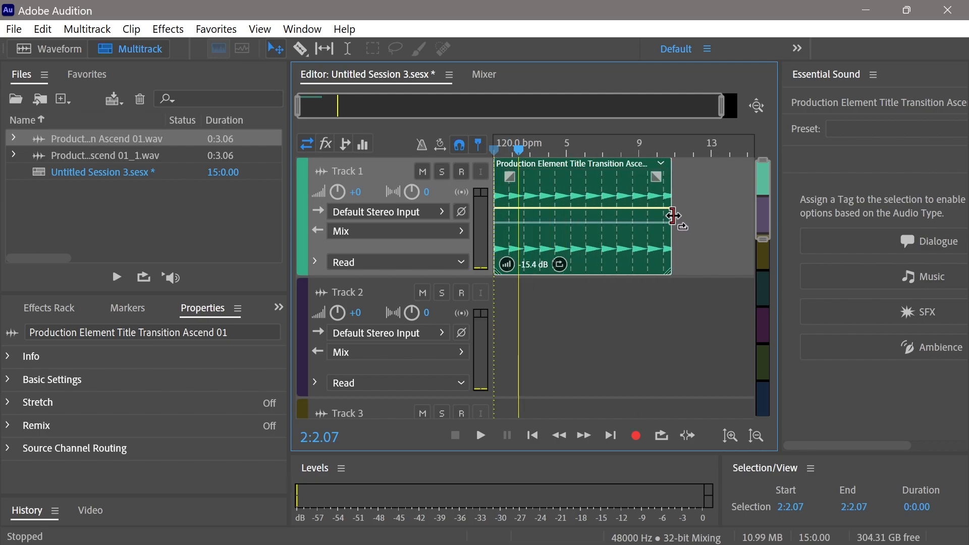
Loop the clip out to about bar 13 and play it from the start
click(480, 436)
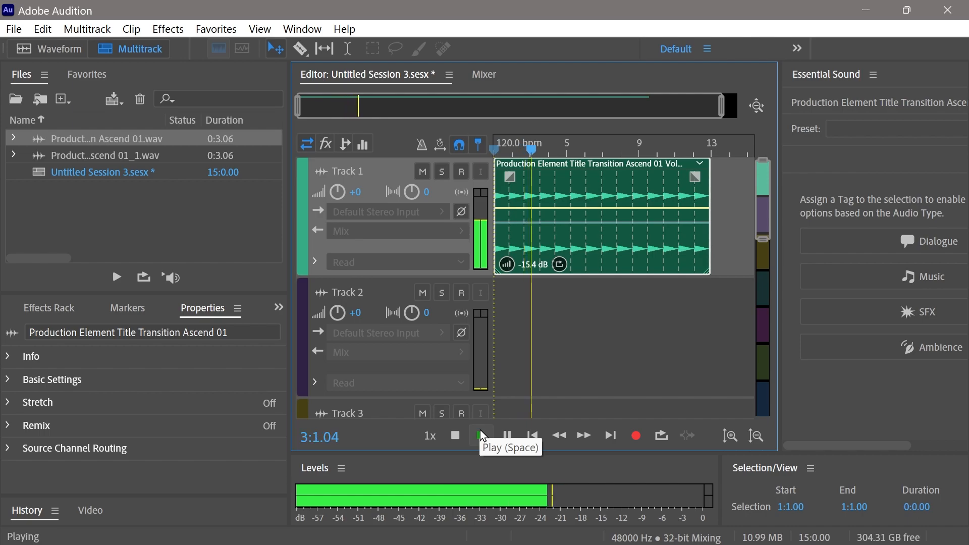
click(454, 437)
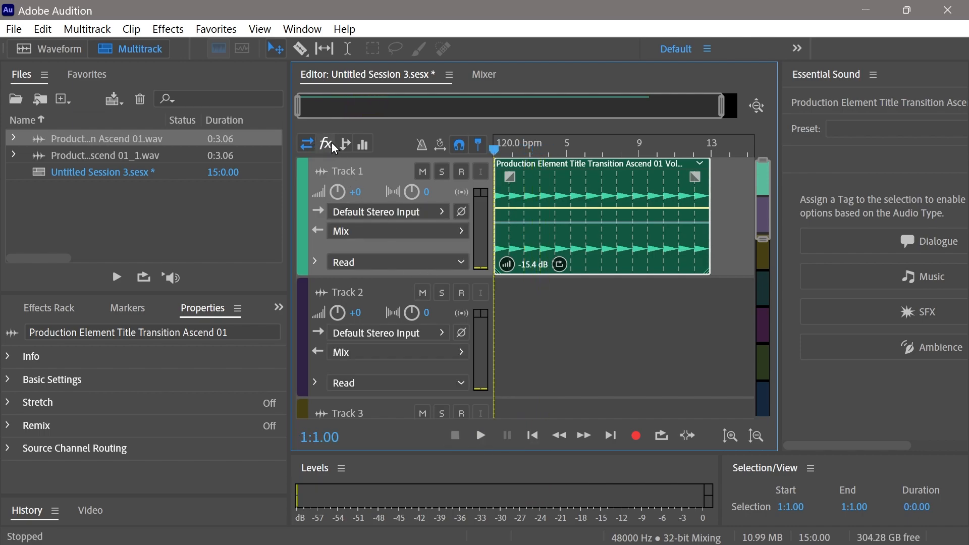
mouse_move(363, 144)
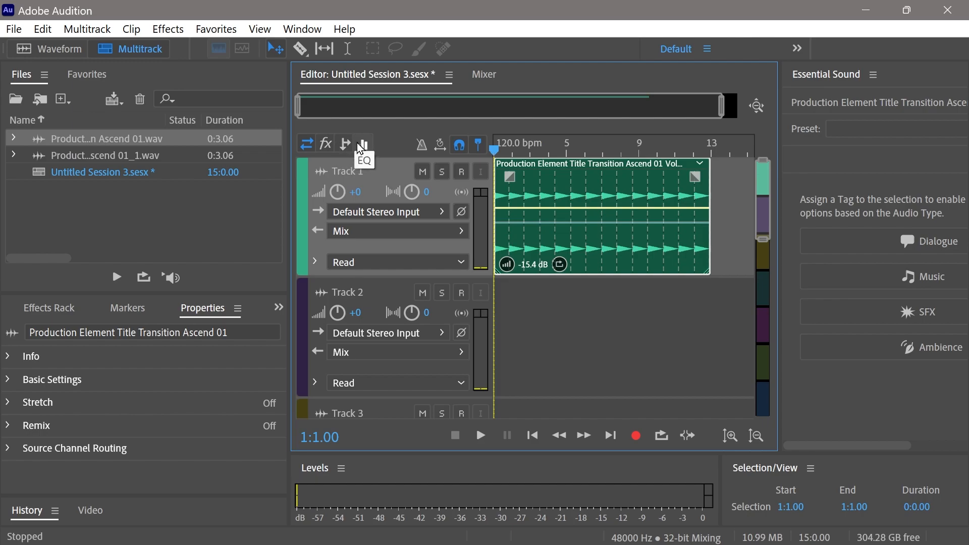
mouse_move(346, 145)
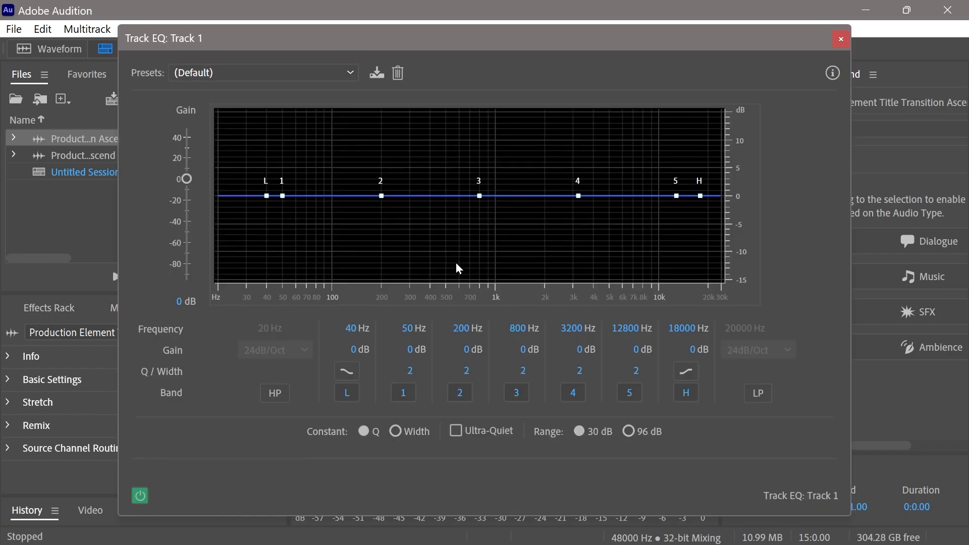
click(840, 38)
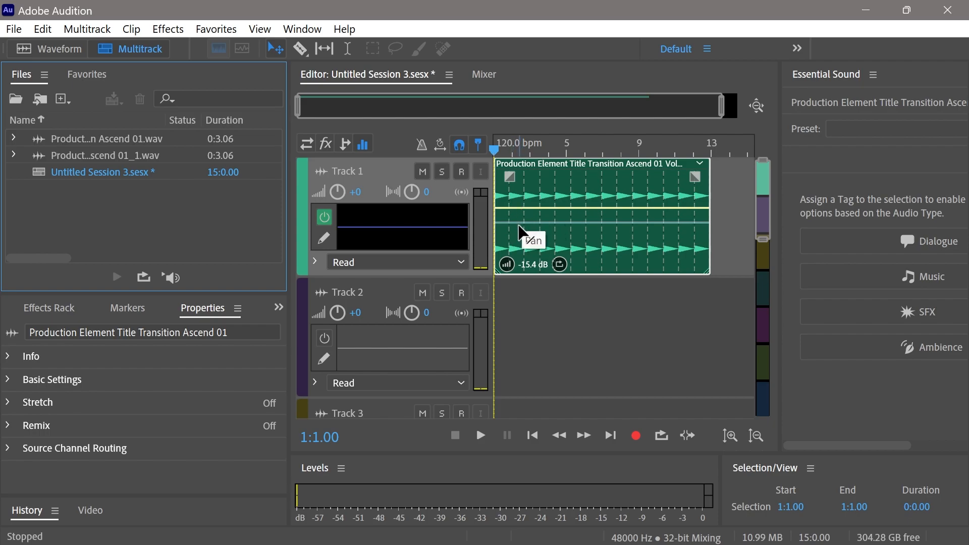
mouse_move(344, 145)
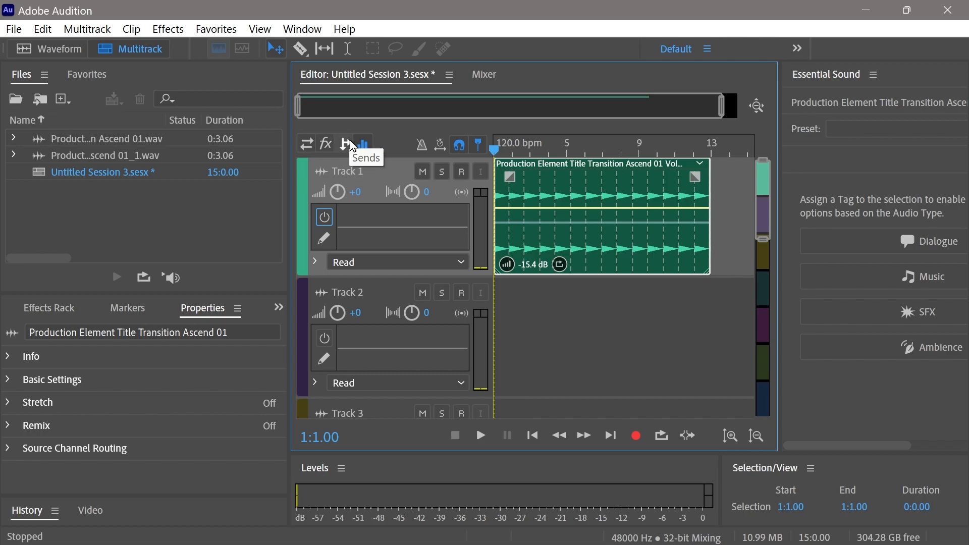
click(345, 144)
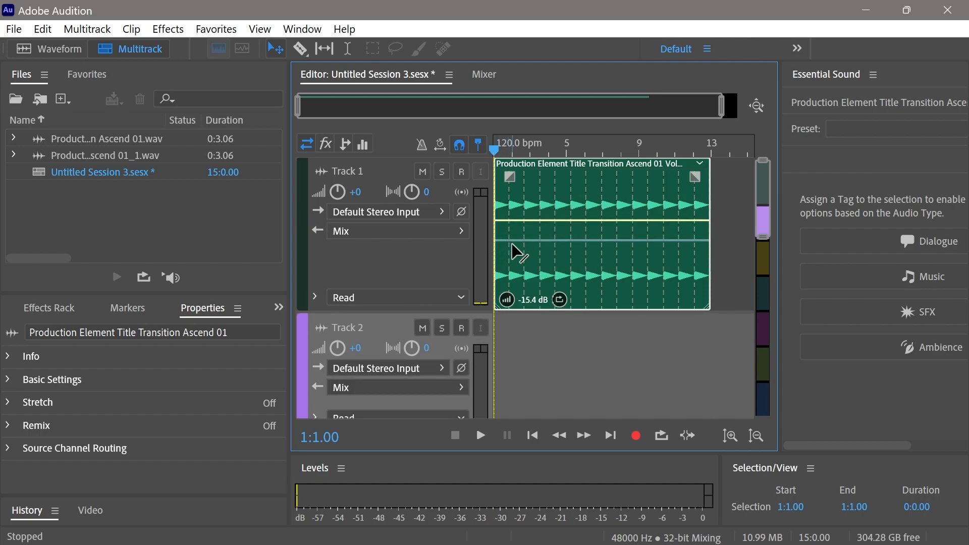
mouse_move(519, 252)
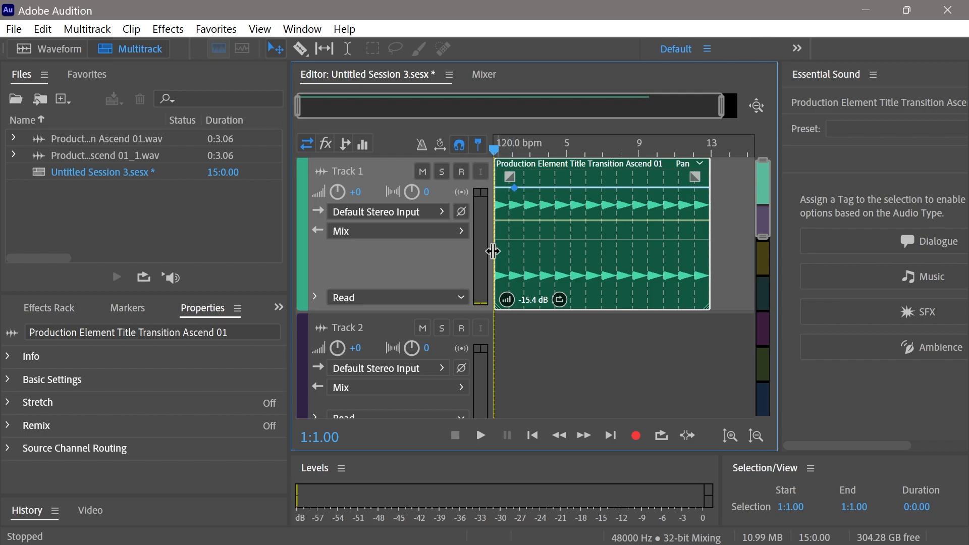
Pull the pan point at the clip start fully to one side and audition it
click(481, 436)
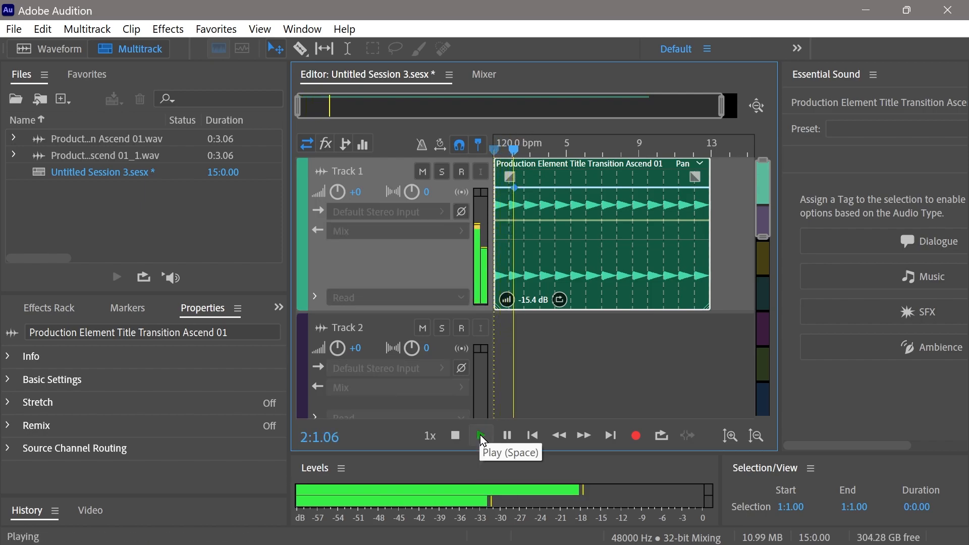
click(455, 436)
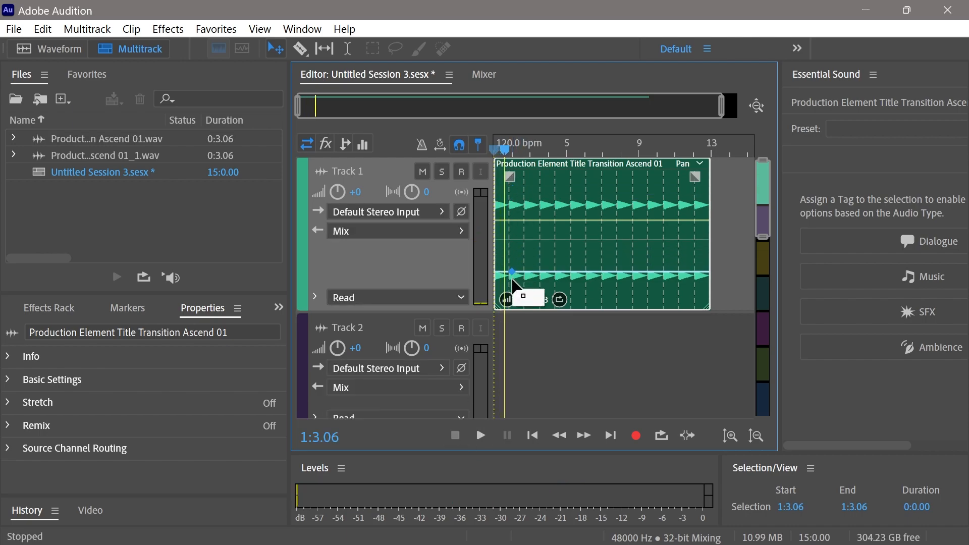
drag(513, 271, 513, 283)
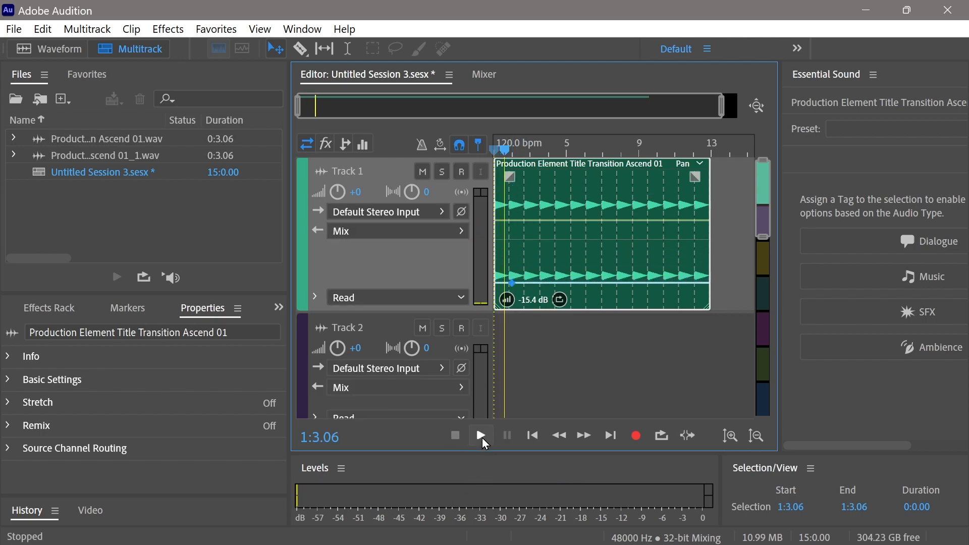
click(480, 436)
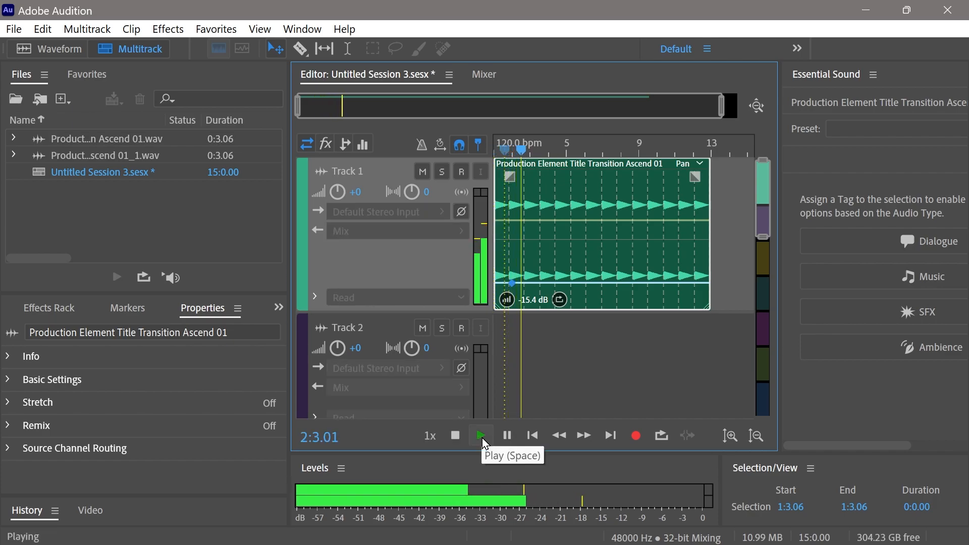
click(456, 436)
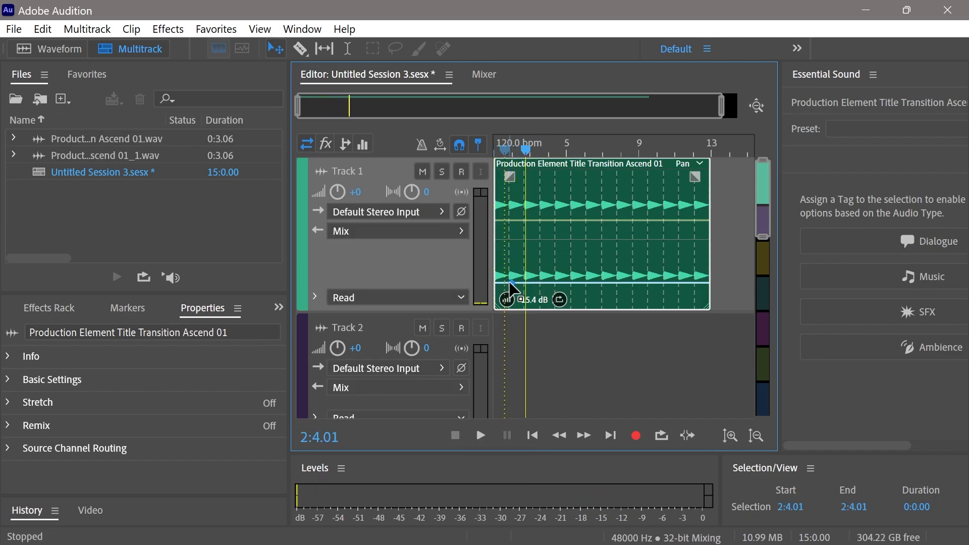
Add a second pan point on the opposite side a few bars in to form a sweep, and listen to it
drag(511, 291, 508, 241)
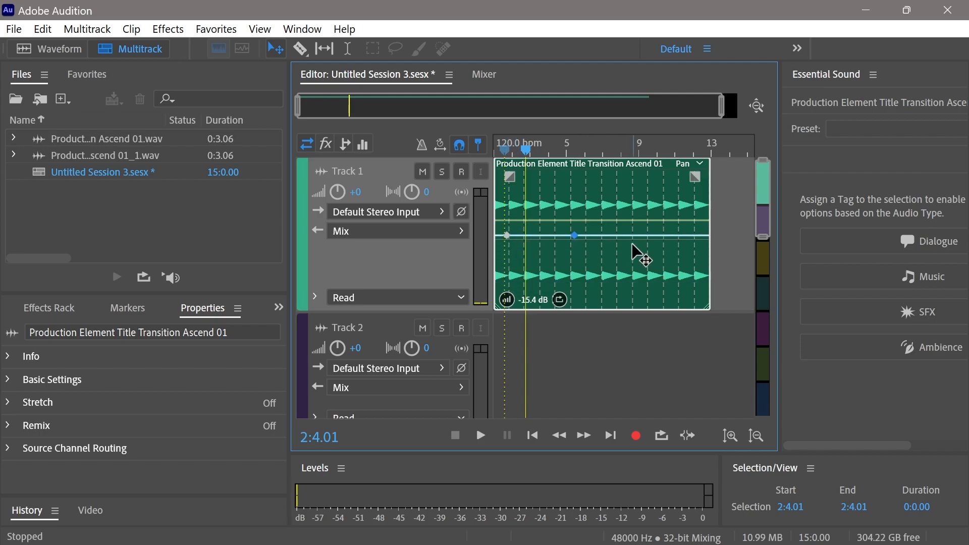
drag(574, 236, 574, 277)
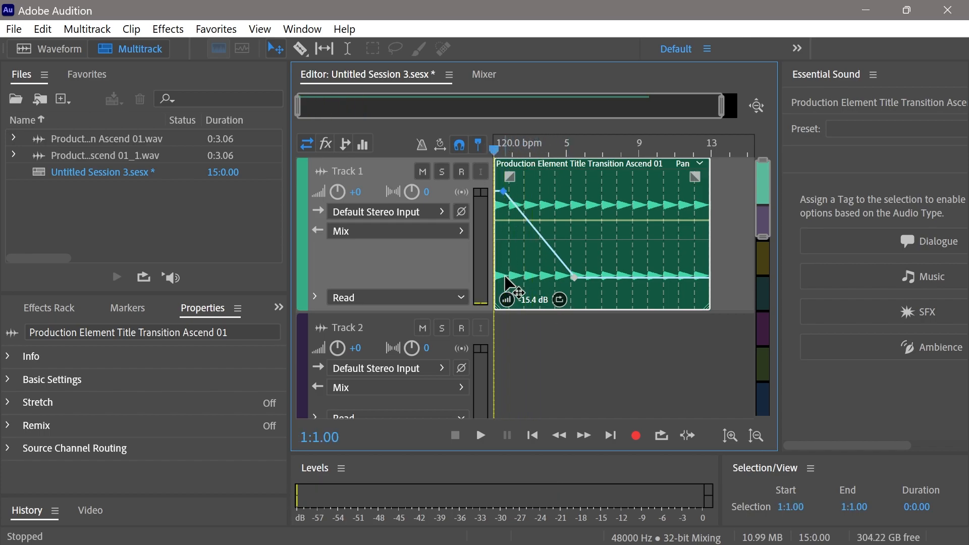
click(480, 436)
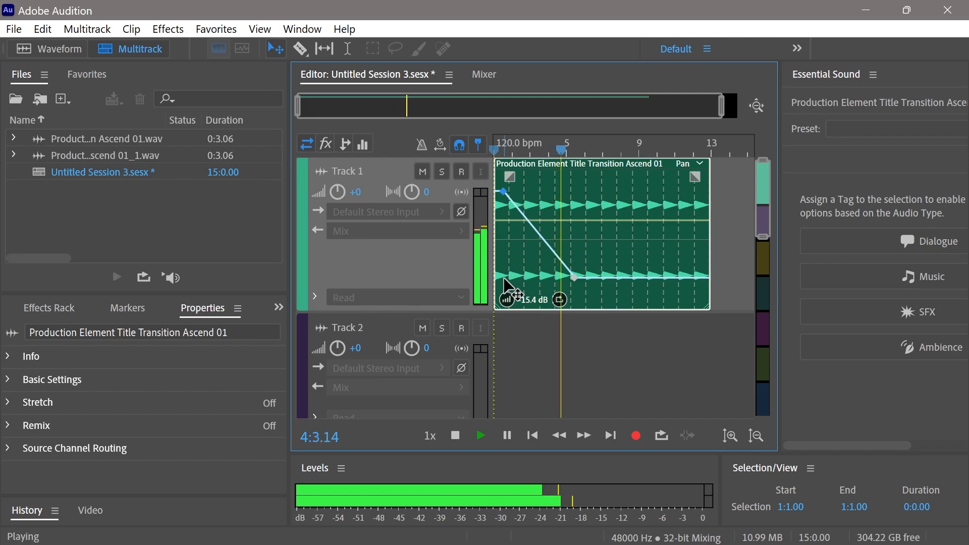
click(455, 436)
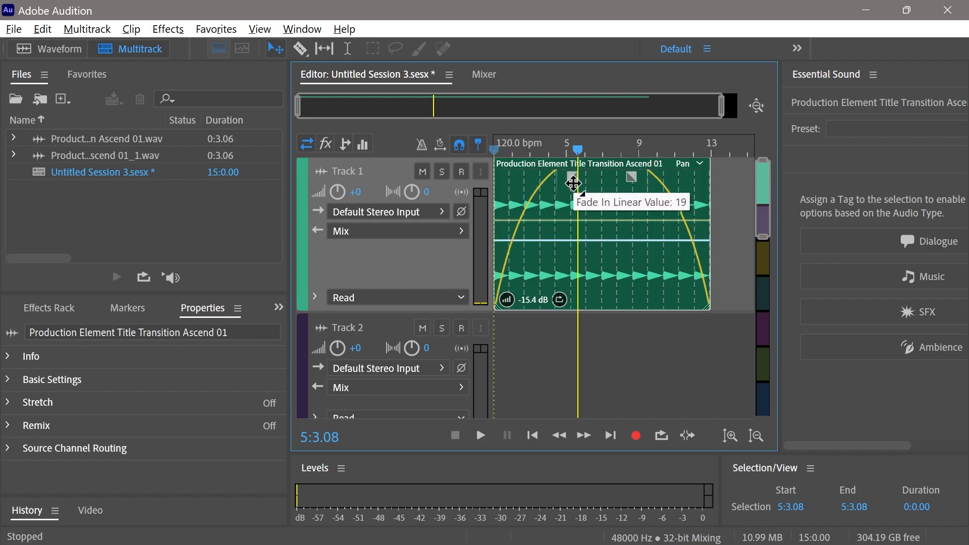
Drag the clip's corner handles to give it steep curved fade-in and fade-out shapes
drag(573, 184, 555, 215)
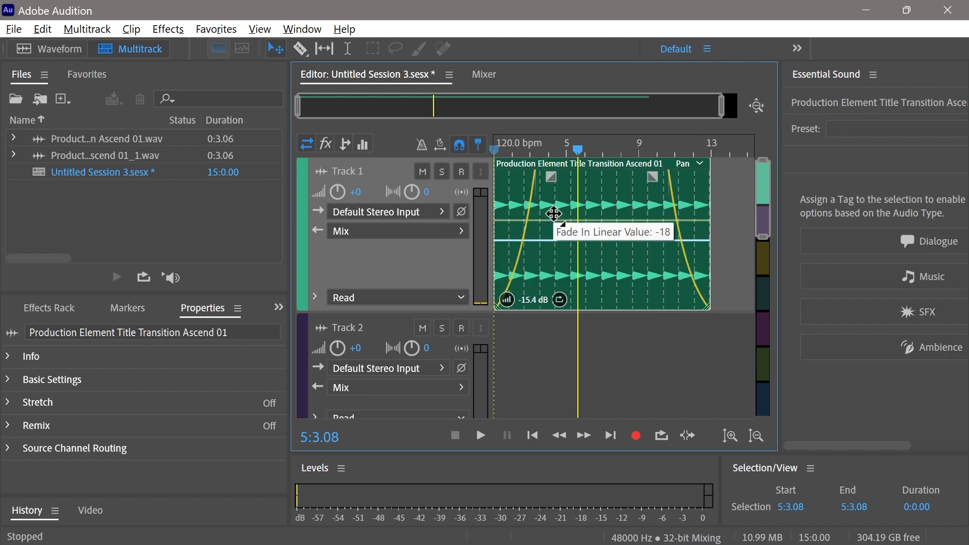
drag(556, 214, 541, 256)
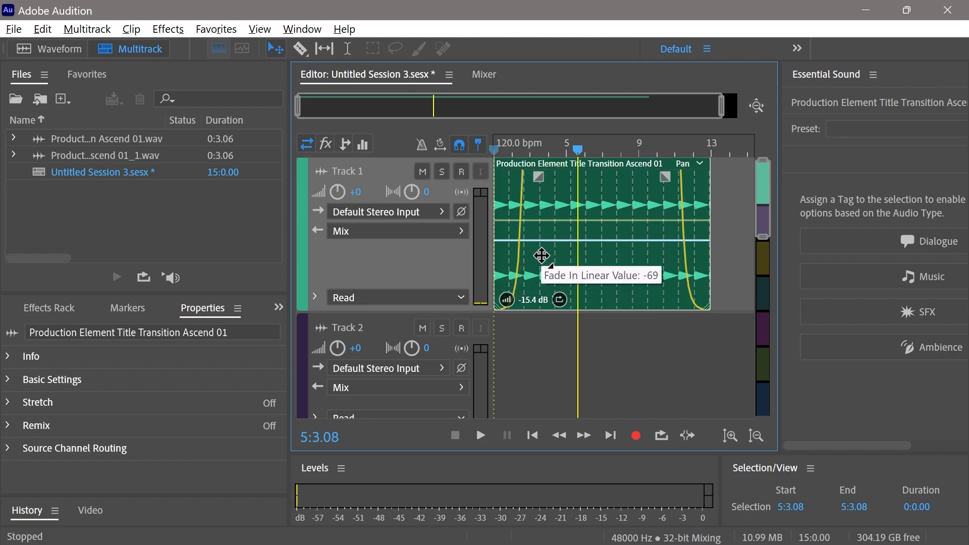
drag(542, 255, 542, 212)
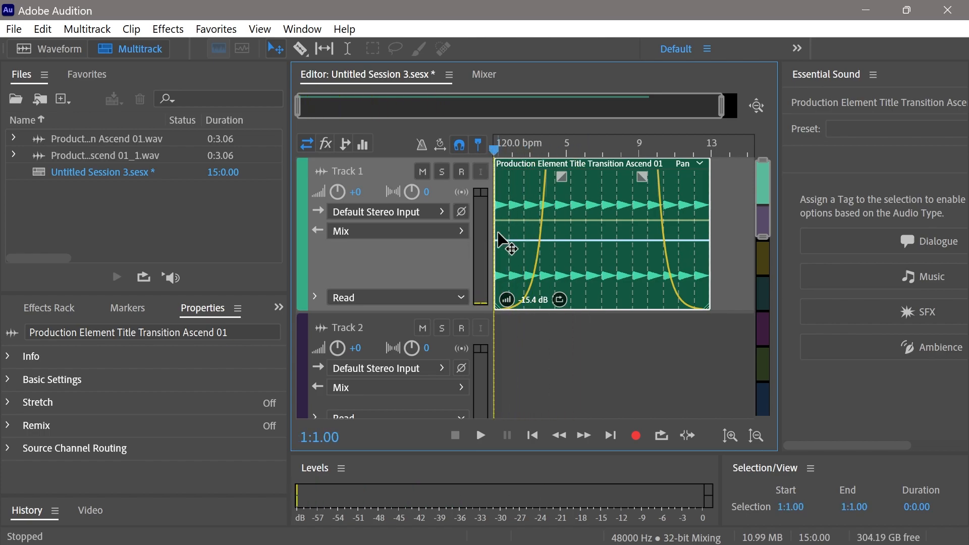
Audition the fades, then stretch the fade-in over more of the clip
click(480, 436)
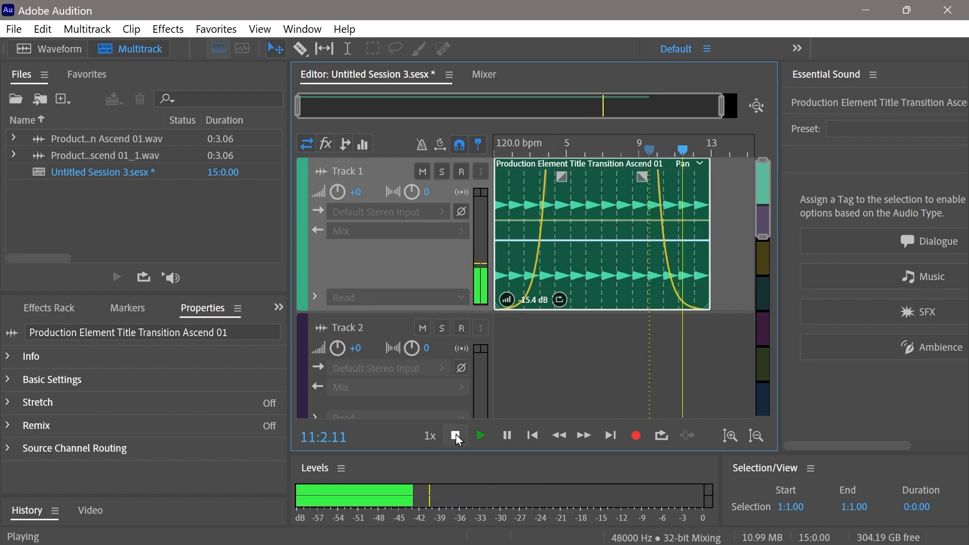
click(455, 436)
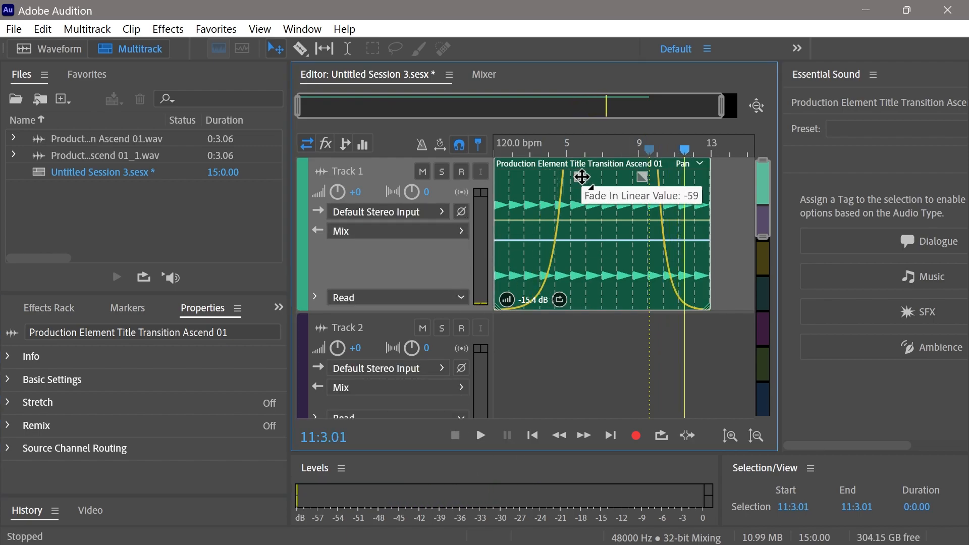
drag(582, 176, 643, 197)
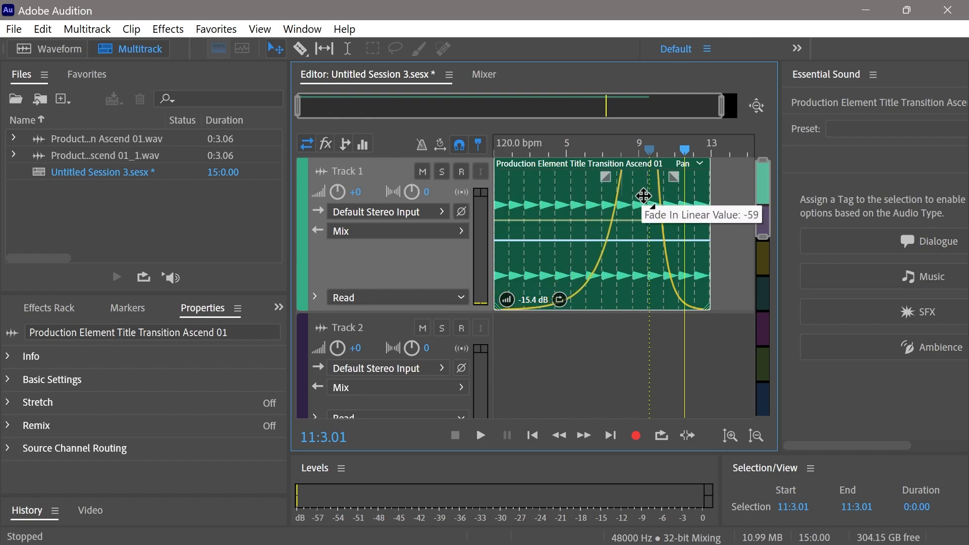